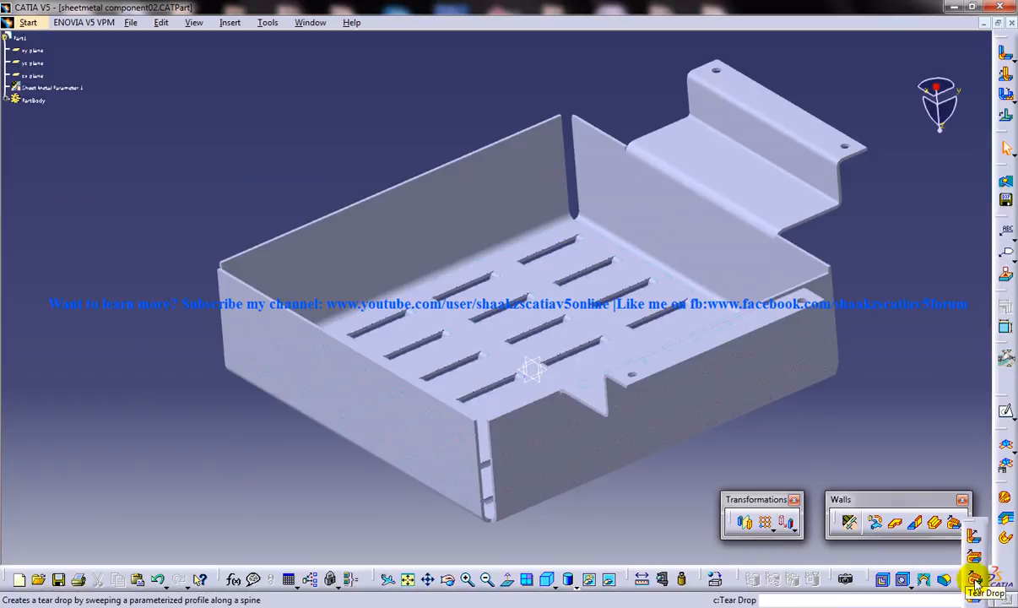
Step: Start Tear Drop and select the side wall's top edge as the spine, previewed at 10 mm length, 1 mm radius
left_click(229, 23)
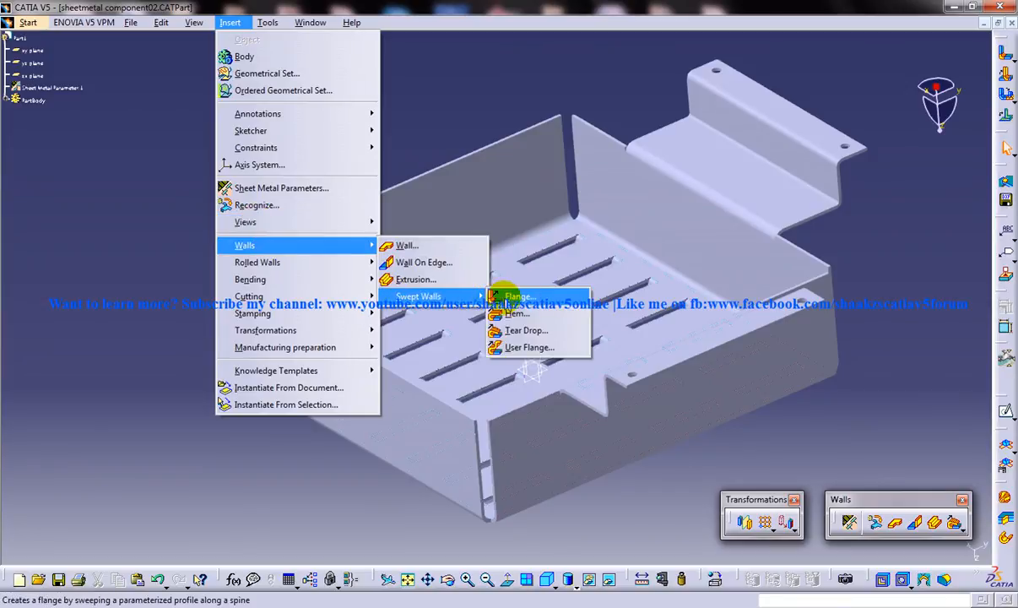
mouse_move(871, 344)
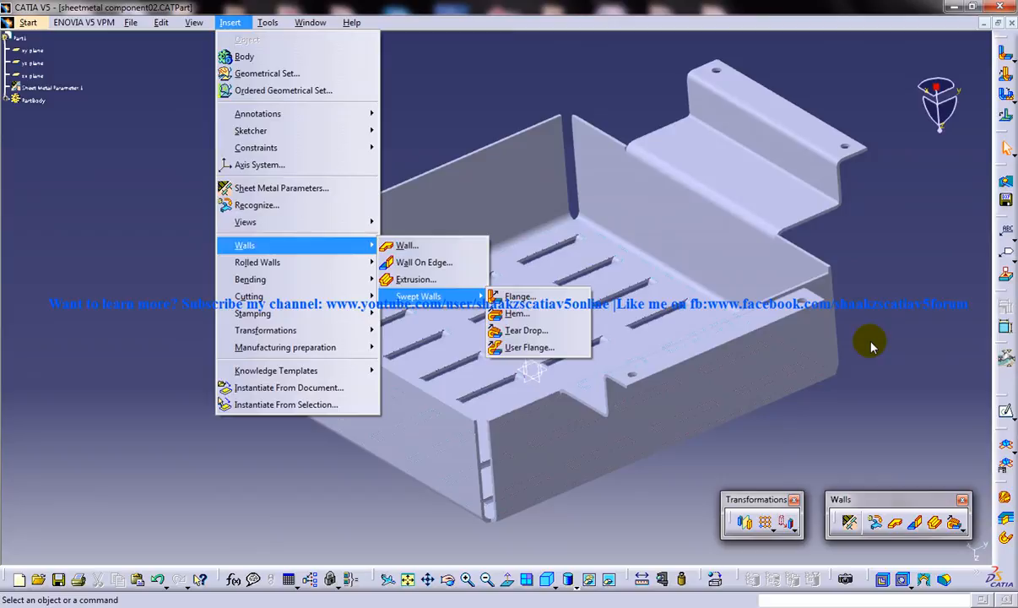
left_click(526, 329)
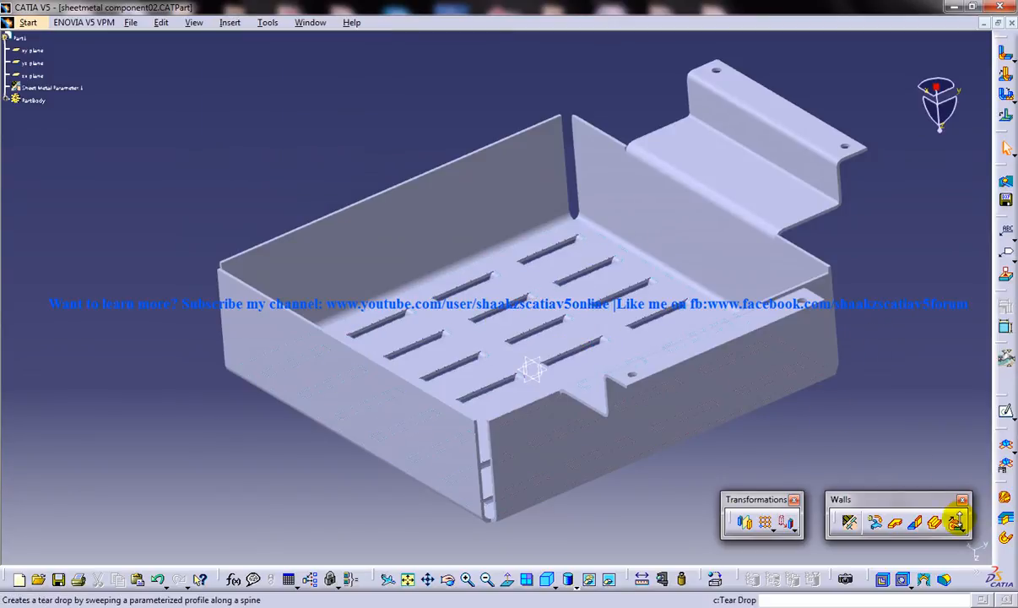
mouse_move(479, 377)
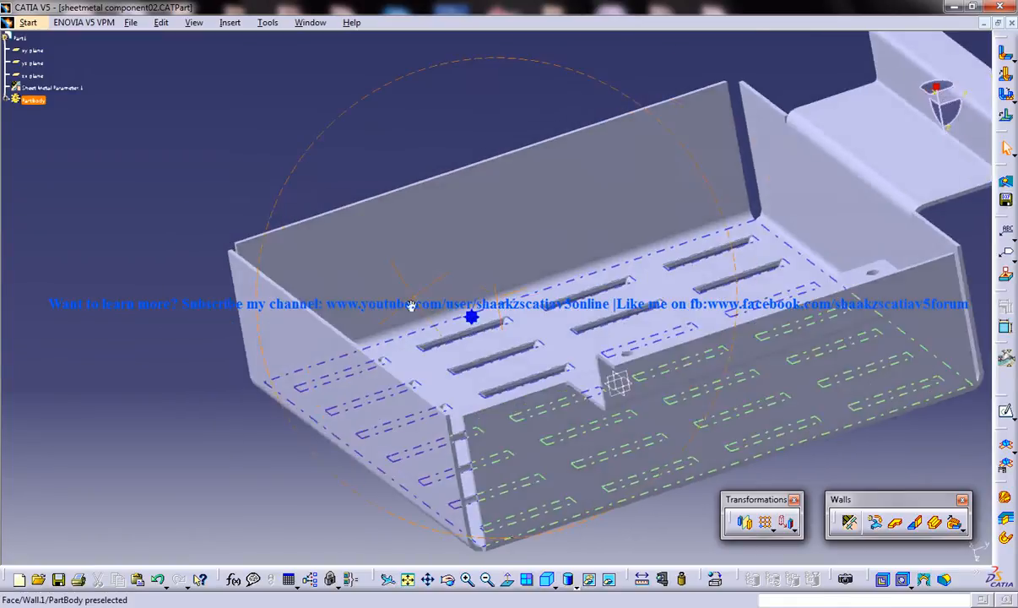
left_click_drag(471, 316, 527, 262)
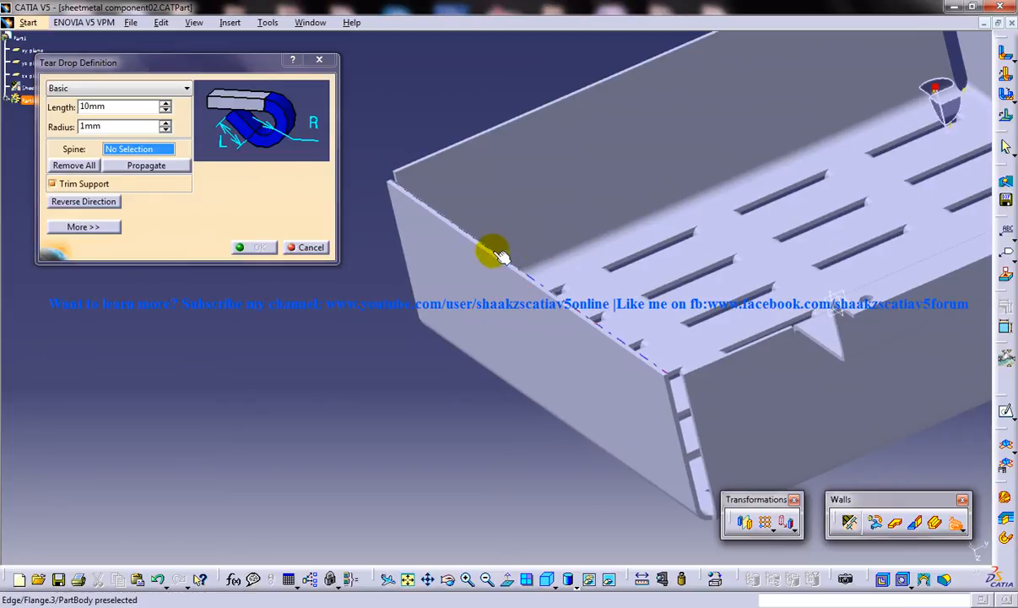
left_click(499, 255)
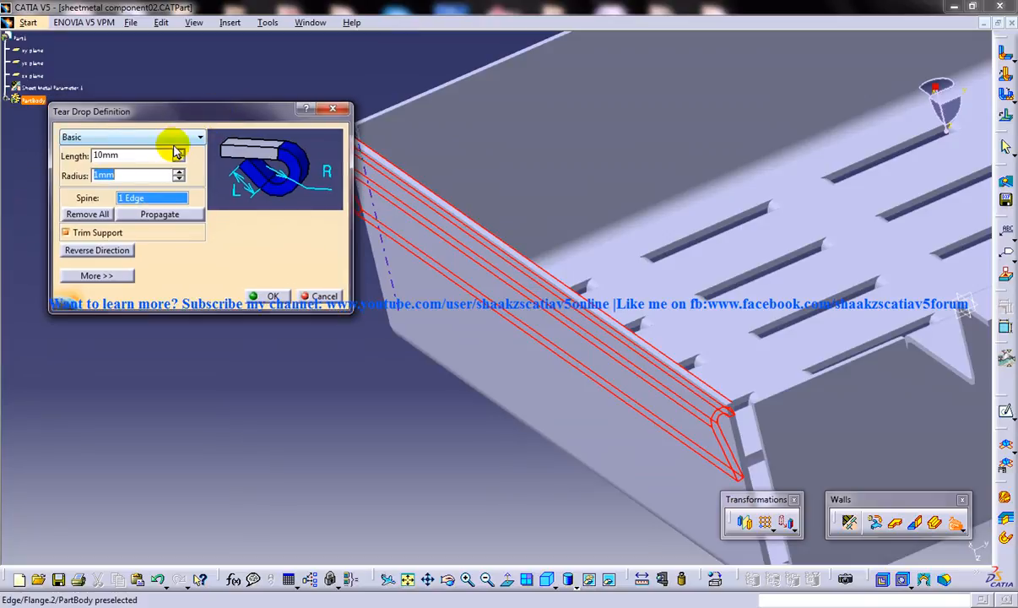
mouse_move(53, 156)
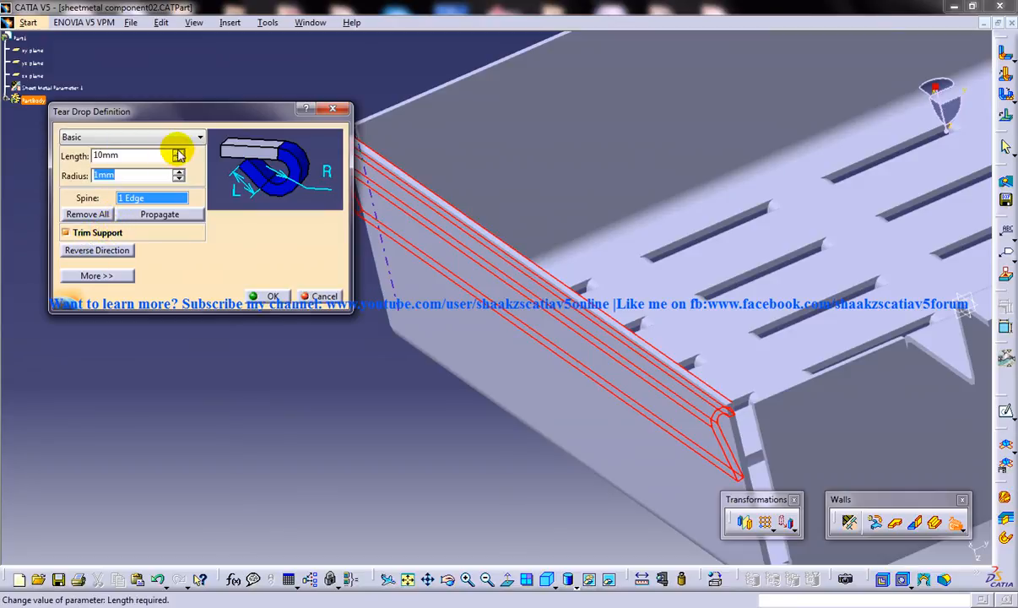
Step: Raise the tear drop length to 15 mm and view its profile end-on
left_click(178, 152)
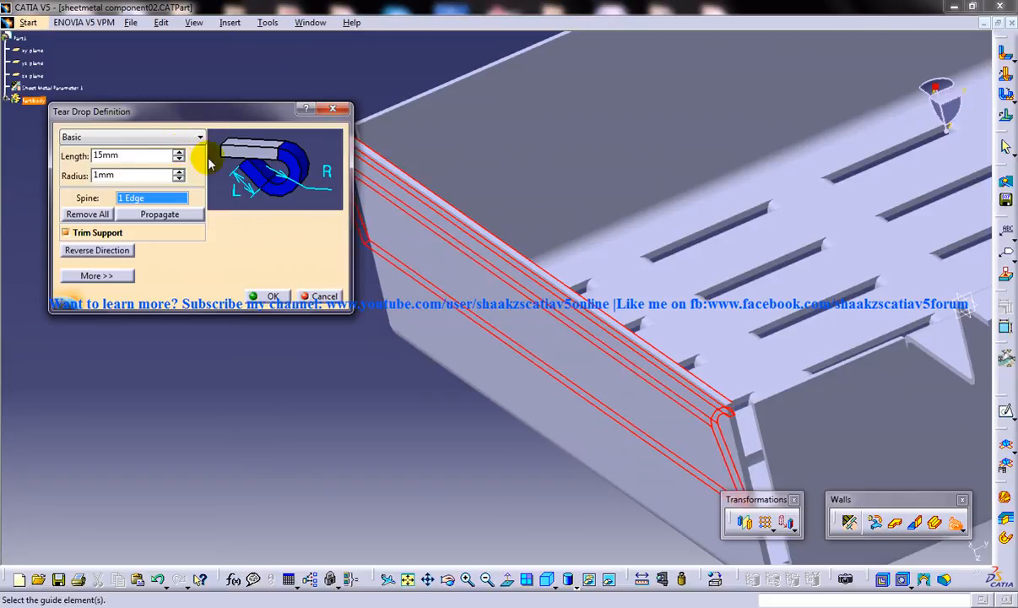
left_click_drag(211, 160, 618, 201)
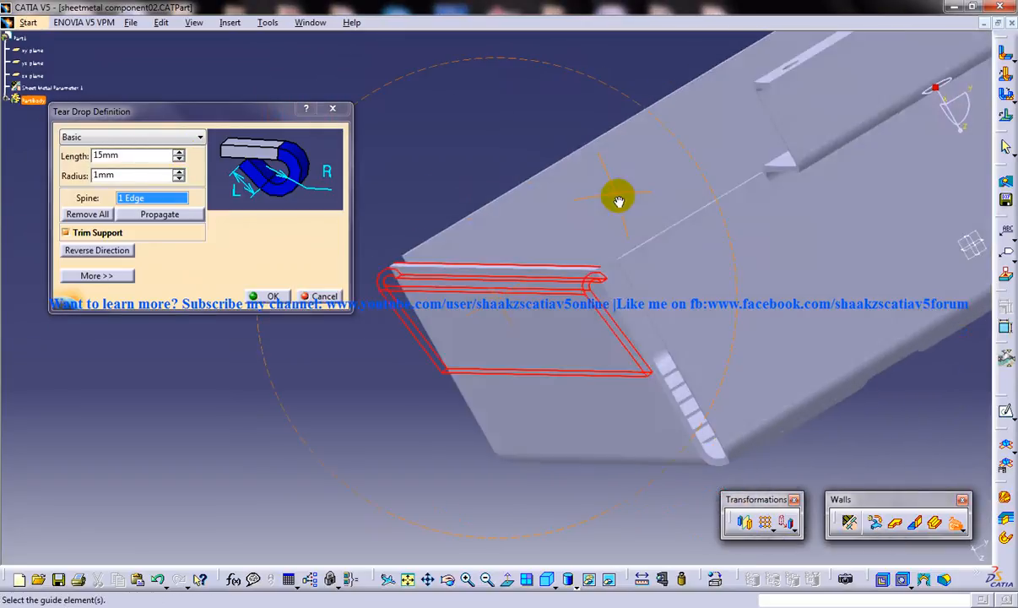
left_click(561, 579)
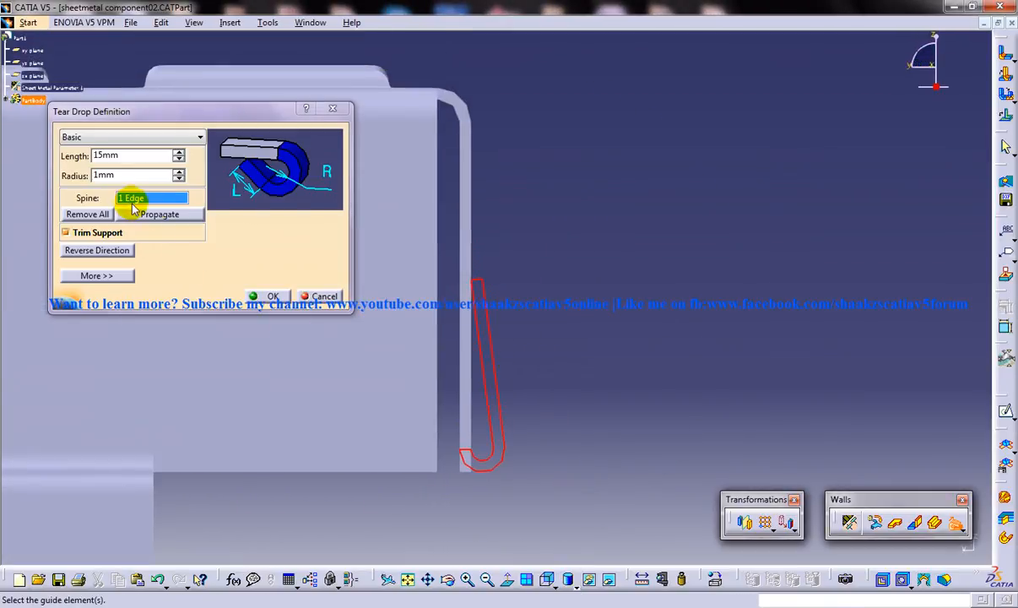
Step: Adjust the spinners so the tear drop preview reads 14 mm length and 5 mm radius
left_click(178, 151)
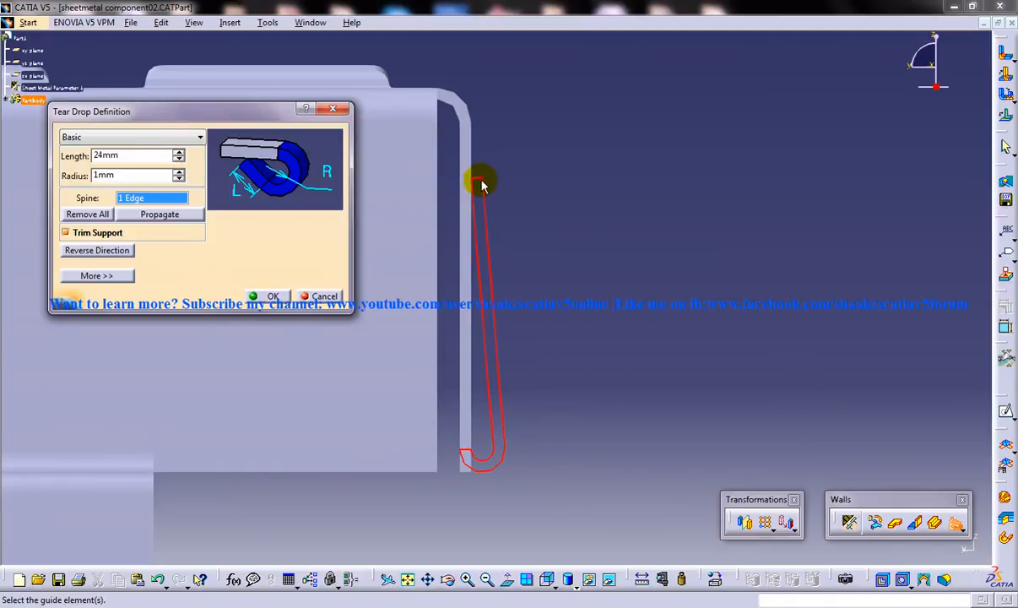
mouse_move(470, 179)
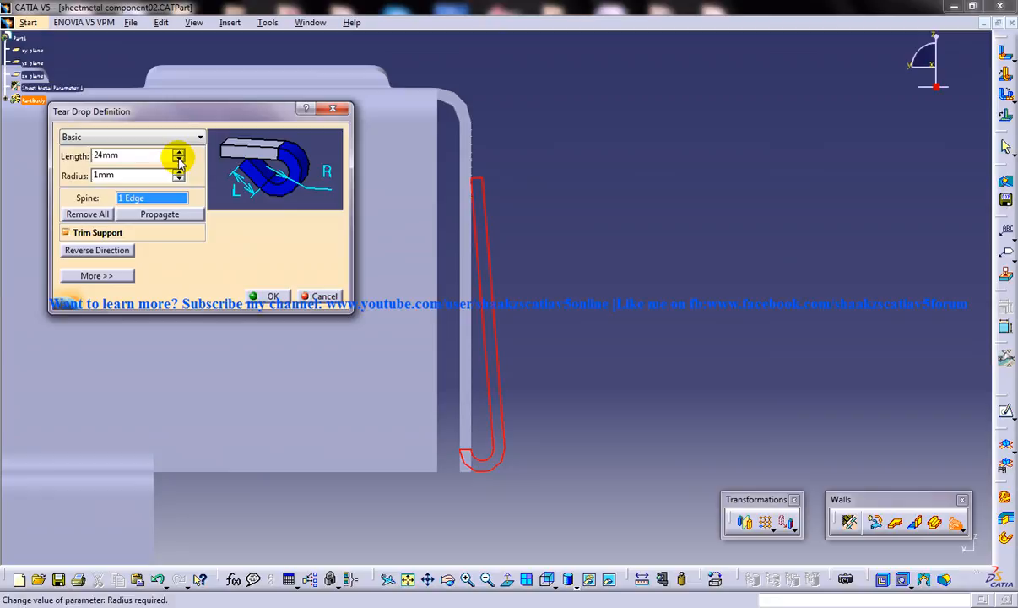
left_click(178, 162)
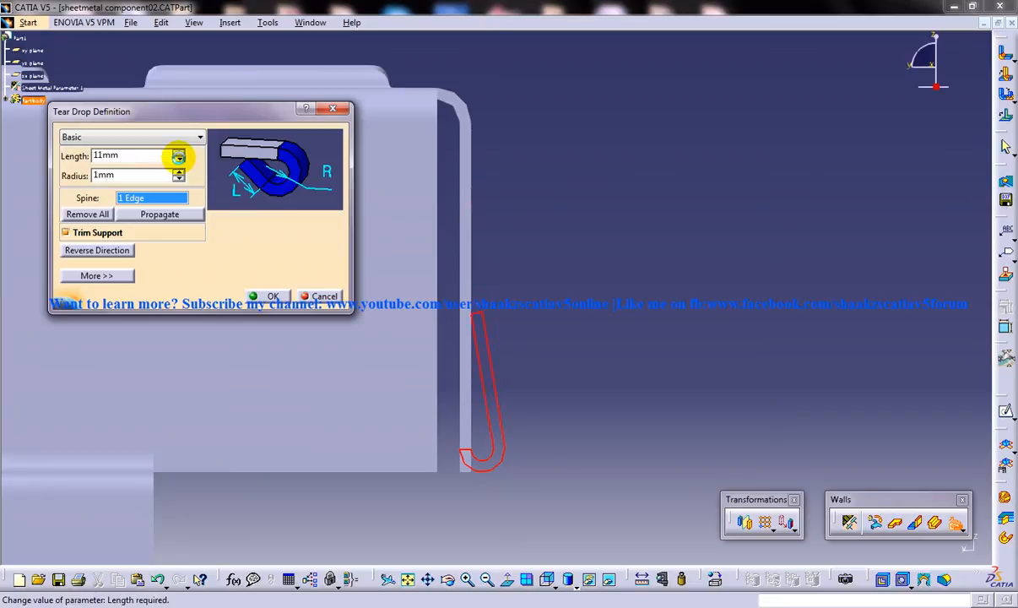
left_click(178, 171)
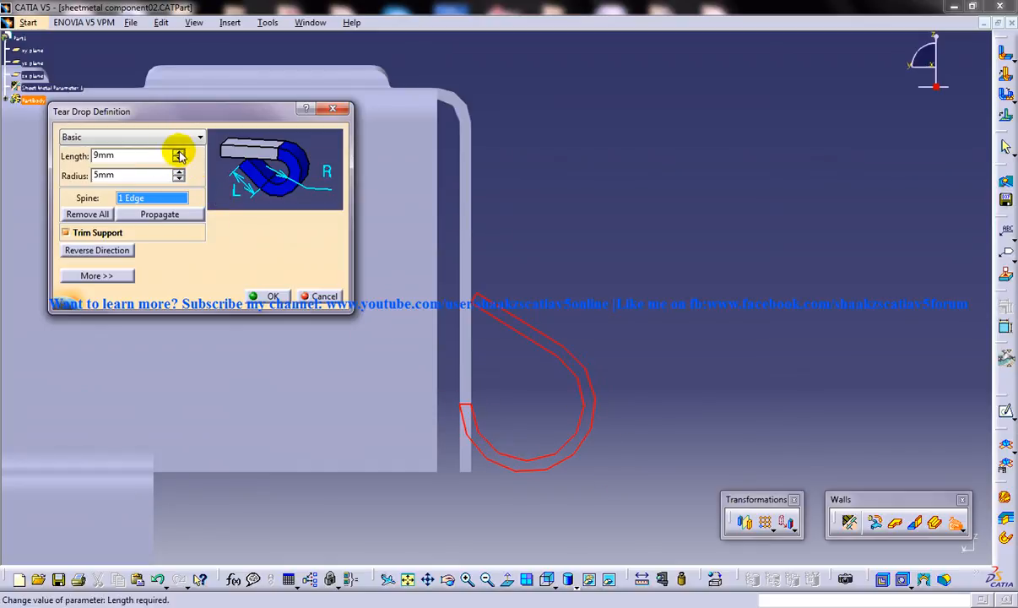
left_click(178, 152)
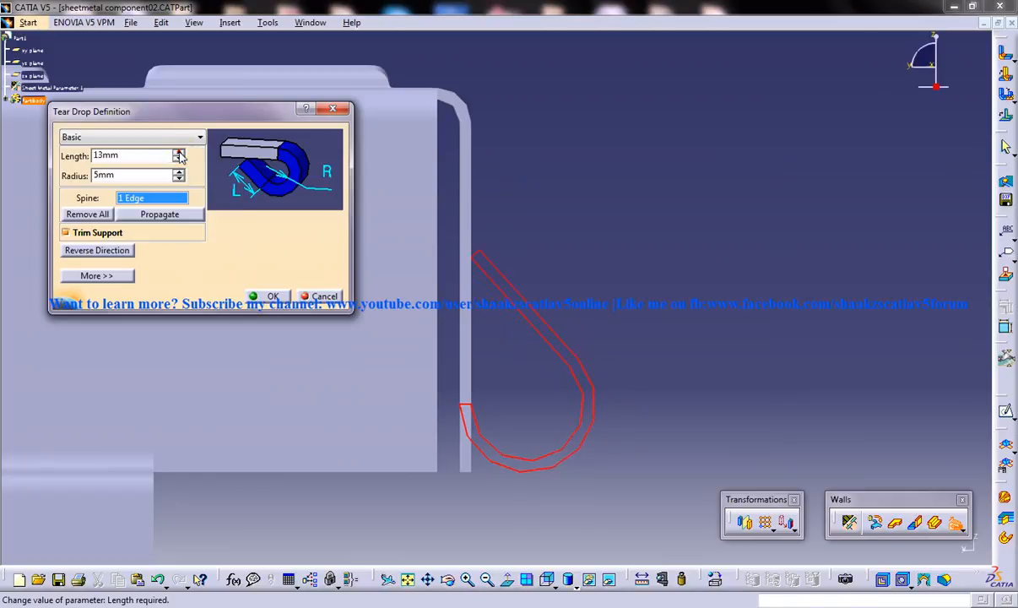
left_click(179, 152)
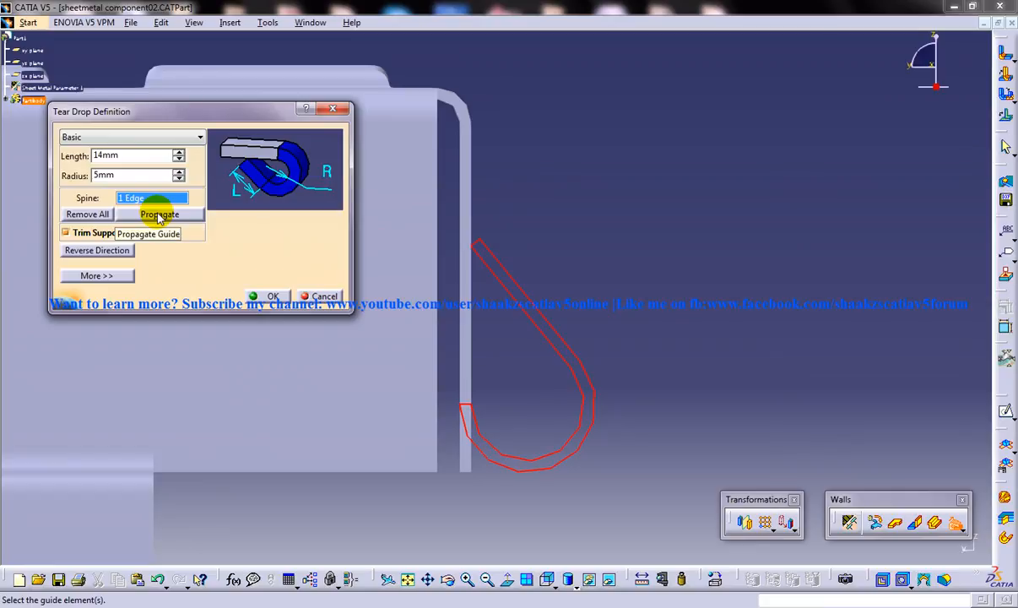
Step: Propagate along tangent edges, keep Trim Support on, and confirm the 14 mm × 5 mm tear drop
left_click(158, 214)
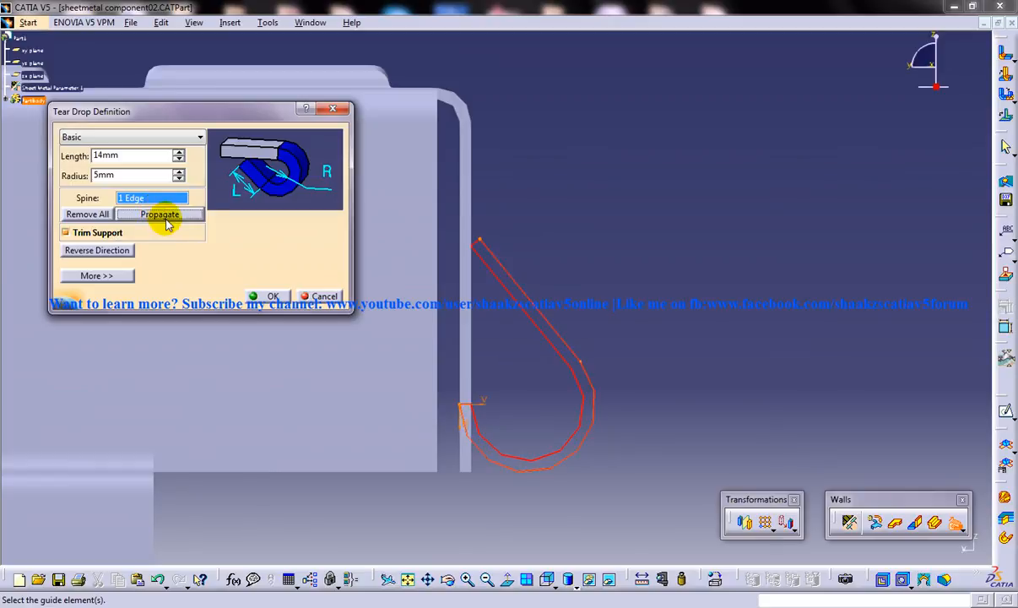
mouse_move(173, 246)
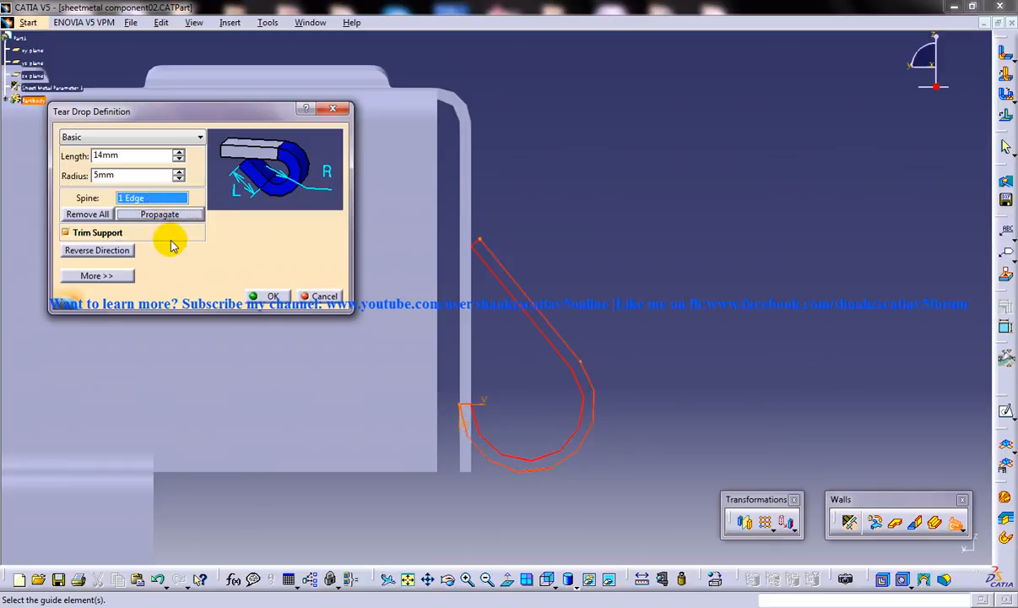
left_click(65, 233)
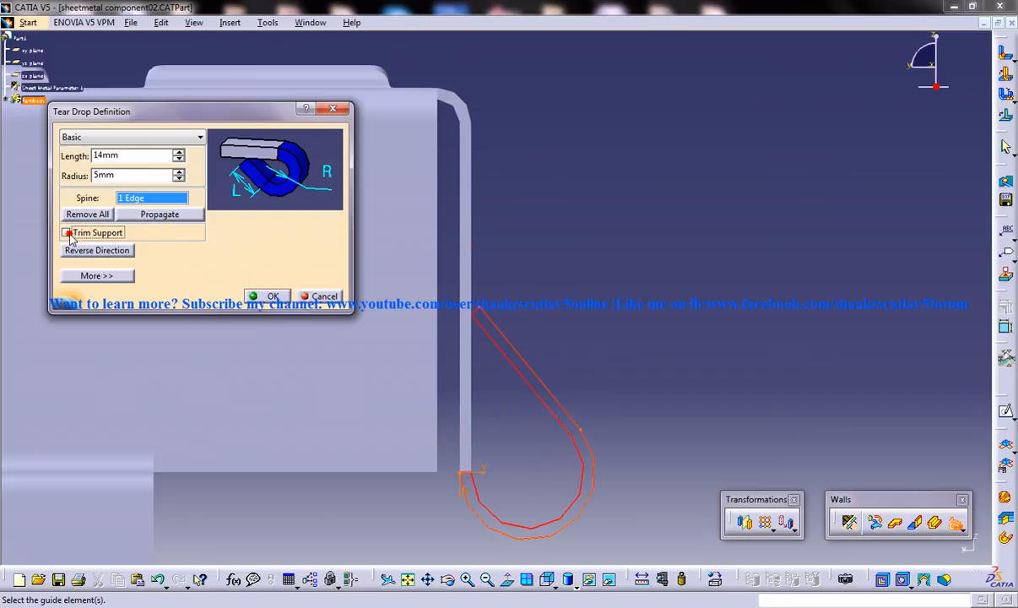
left_click(65, 232)
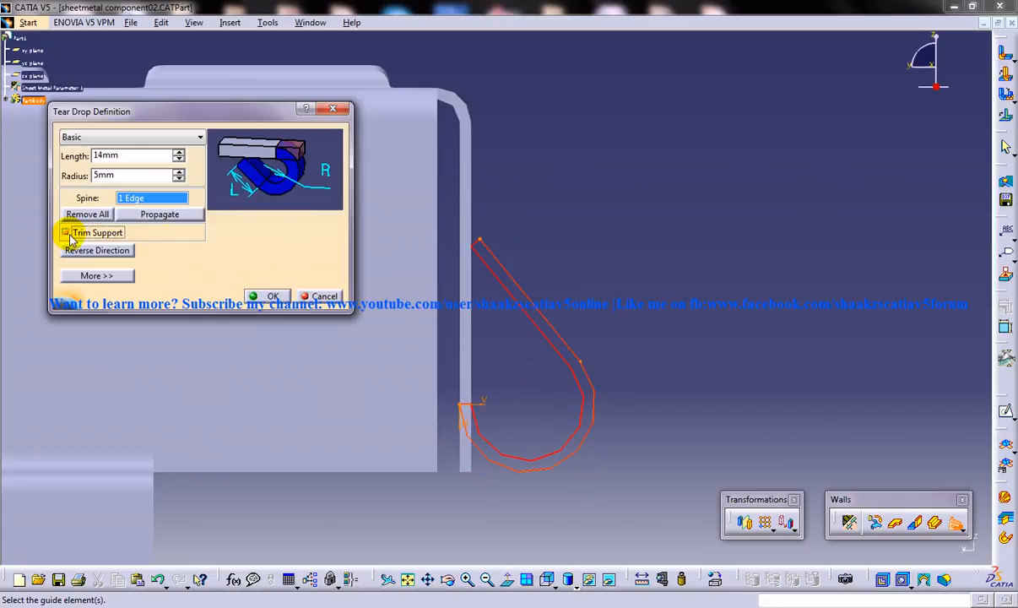
left_click(66, 232)
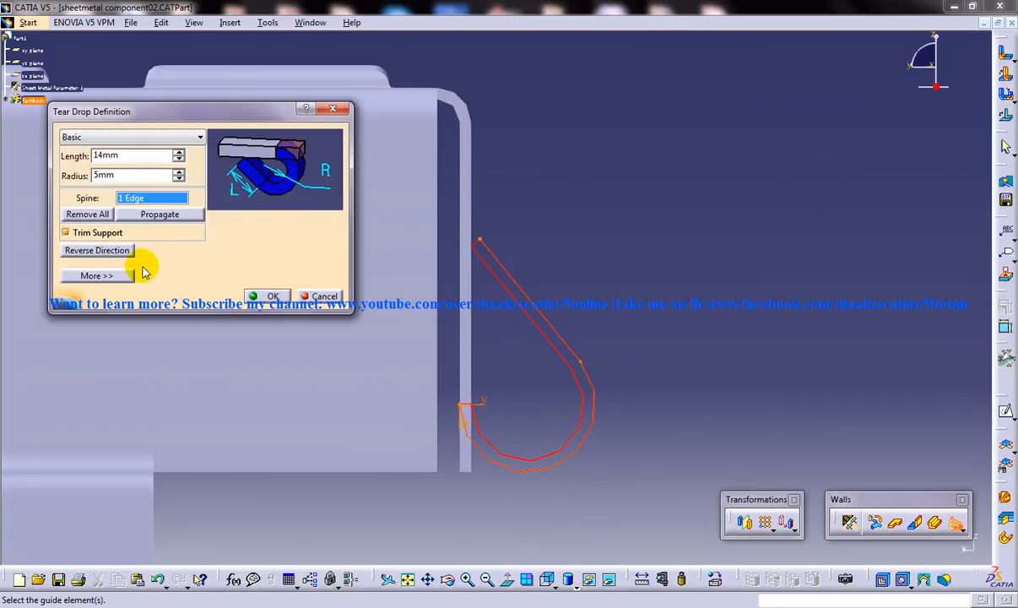
left_click(323, 295)
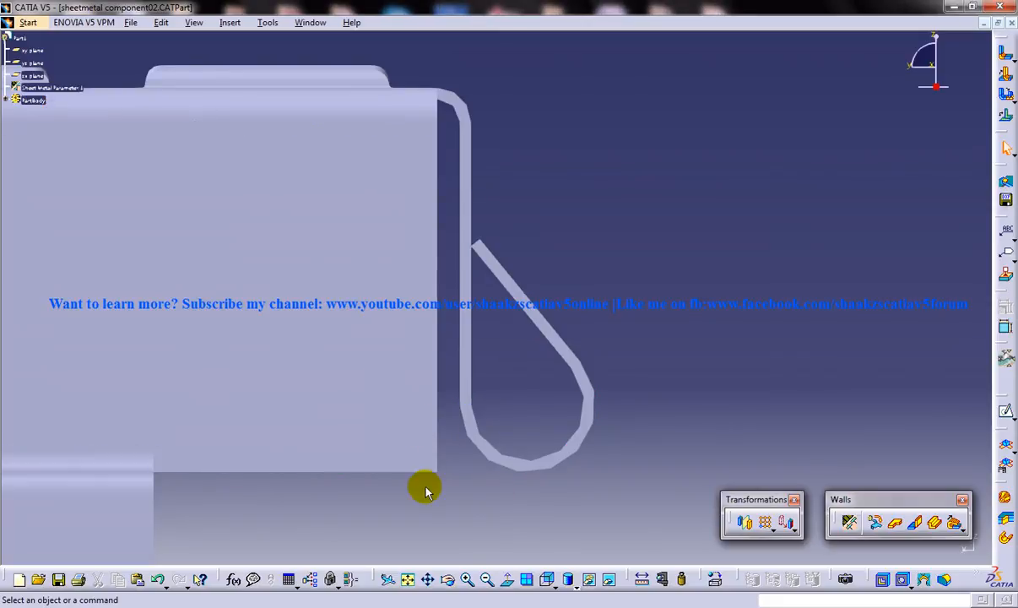
left_click_drag(426, 492, 462, 183)
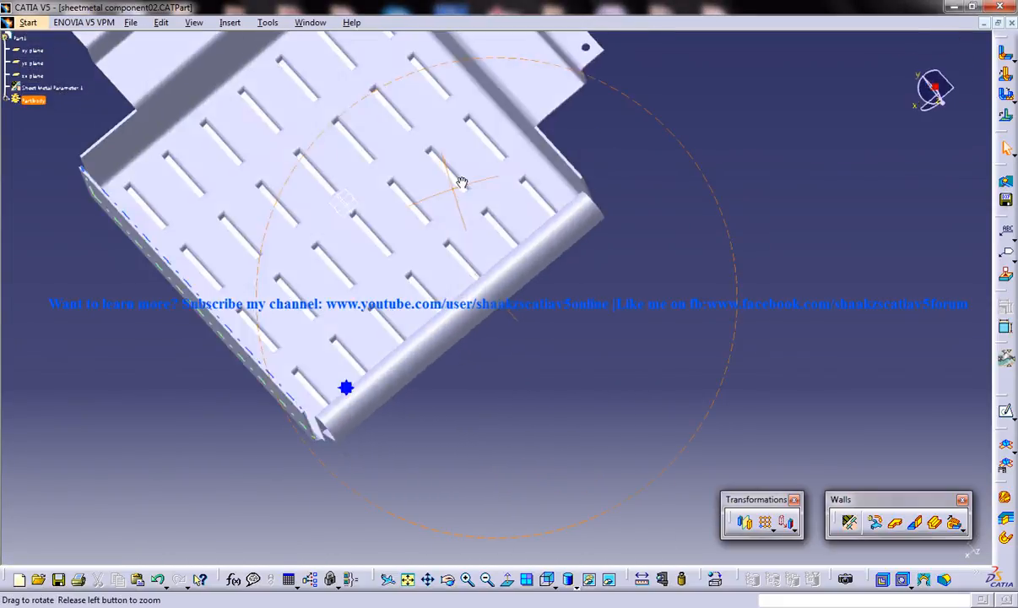
left_click_drag(462, 181, 342, 336)
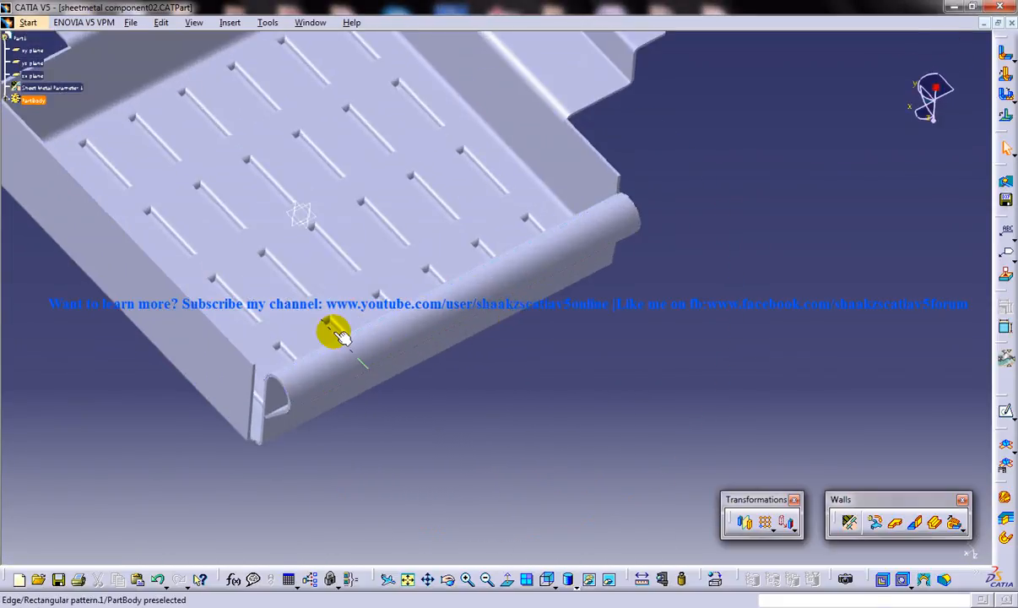